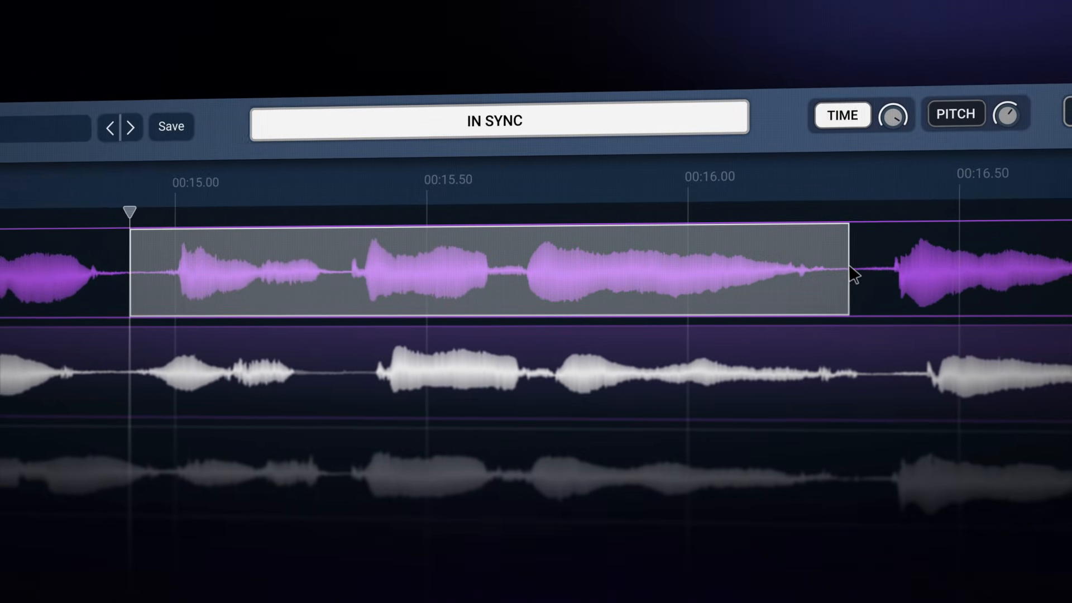
Mark a section of the lead vocal in the Sync VX editor.
left_click(495, 120)
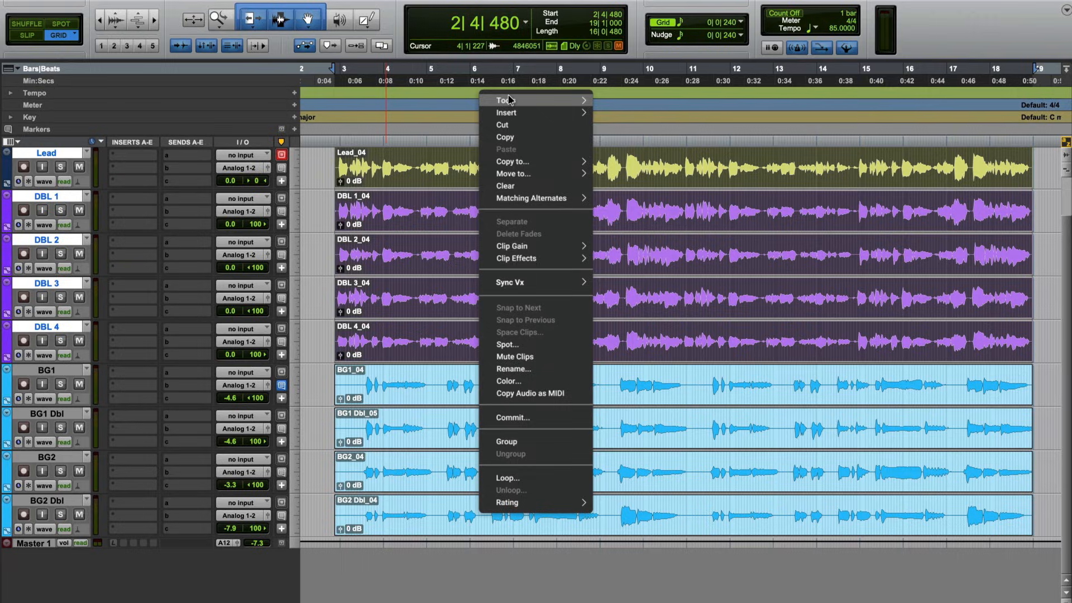
mouse_move(567, 281)
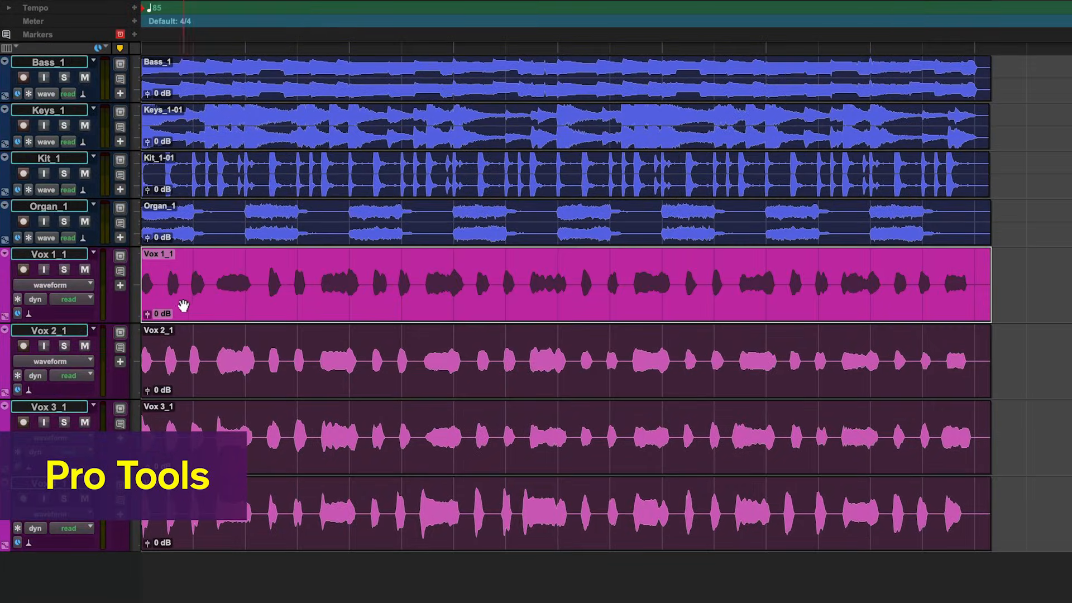
Apply Sync Vx elastic audio processing to Vox 1_1 and then to every selected Vox track.
left_click(49, 285)
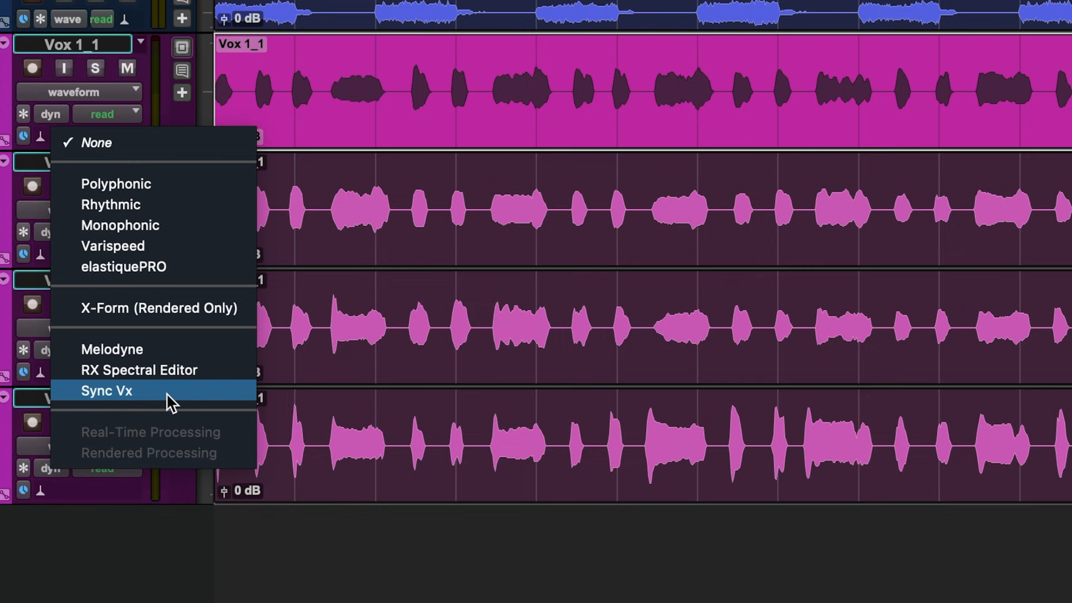
left_click(105, 391)
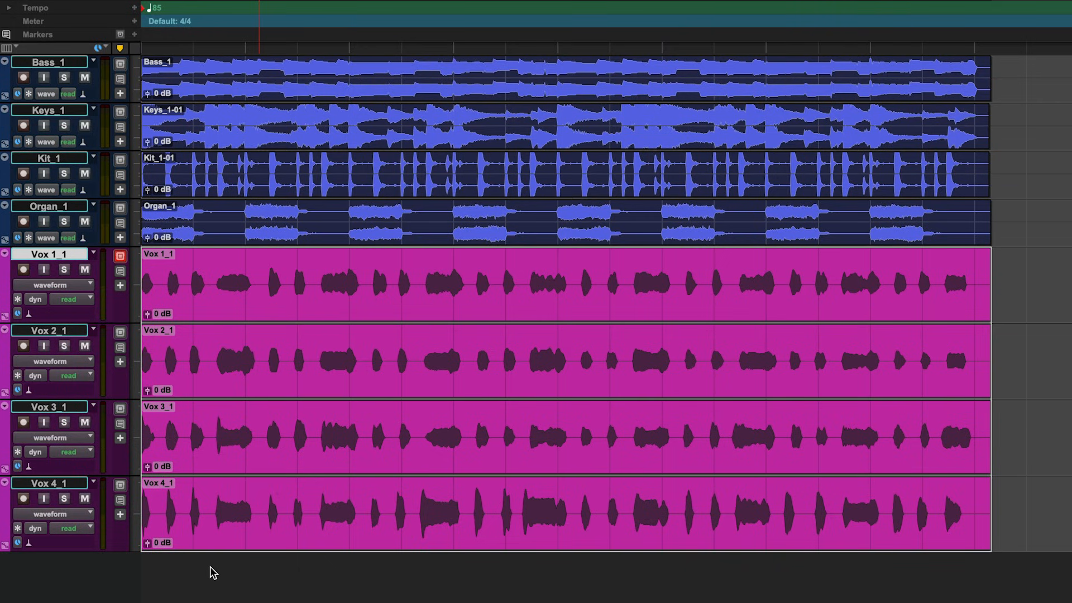
scroll("down", 3)
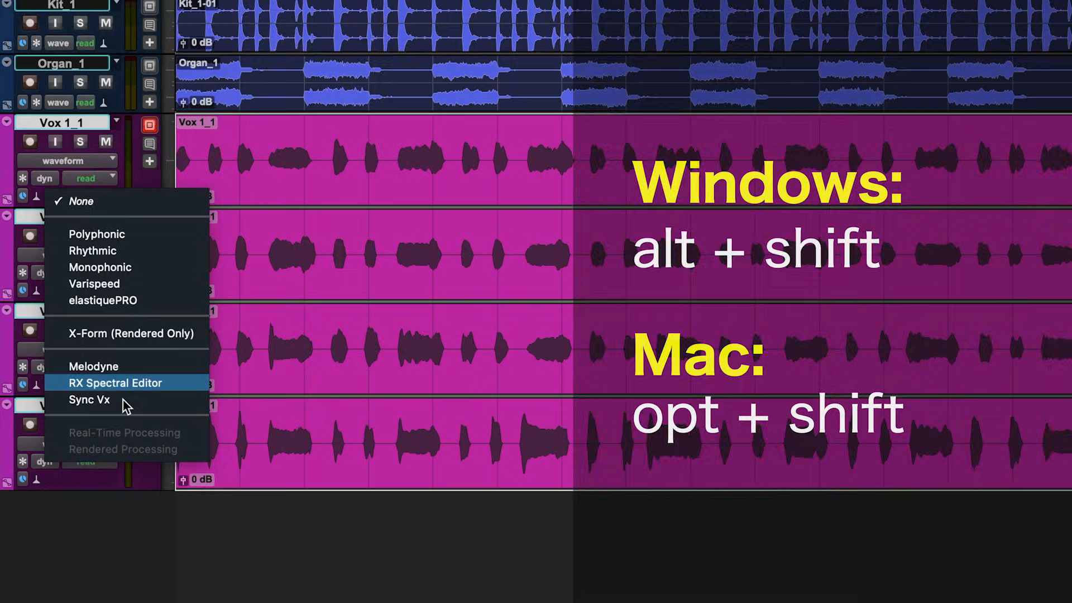
mouse_move(150, 439)
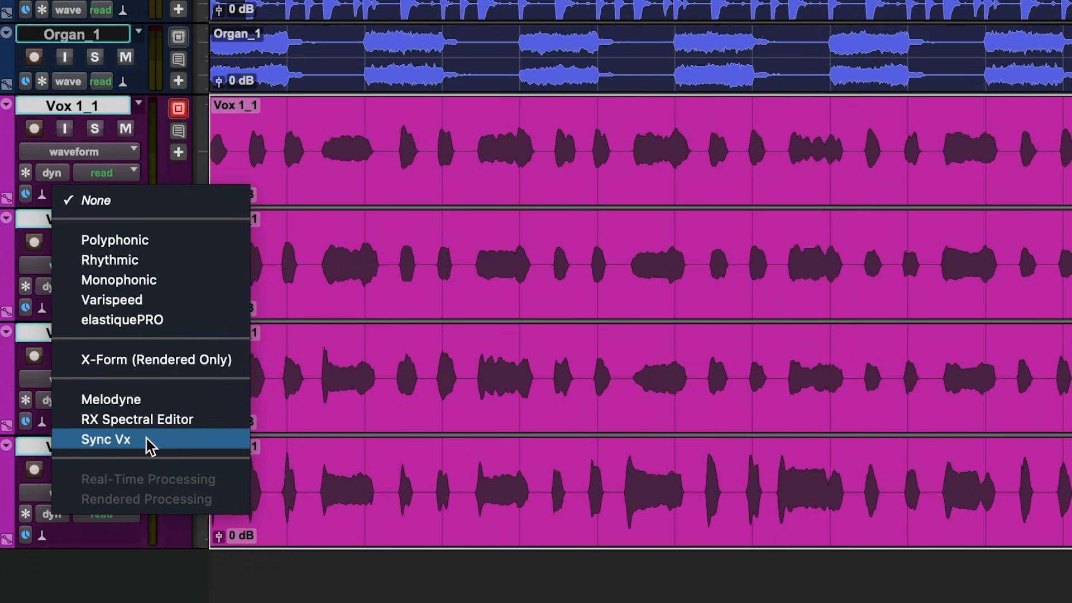
left_click(105, 439)
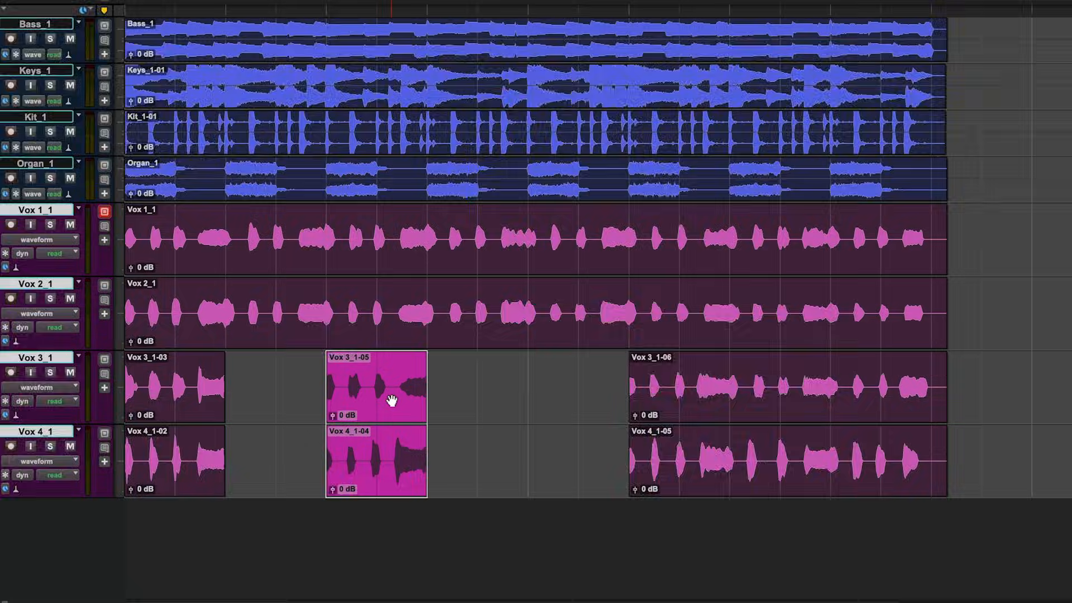
Send the selected vocal clips to Sync Vx via Edit and show the Sync Vx editor in the session window.
right_click(391, 400)
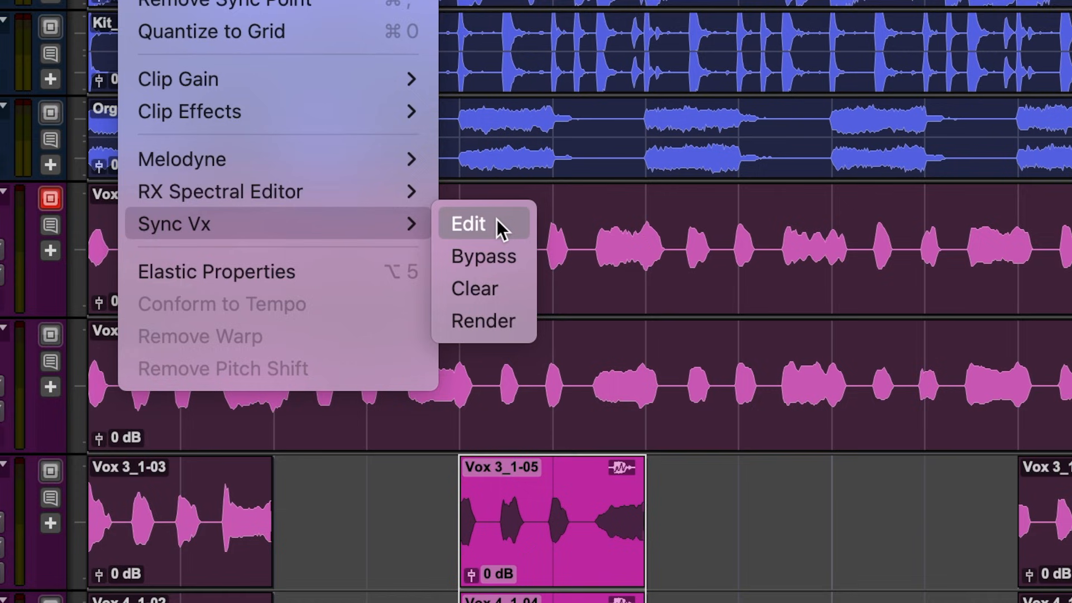
left_click(468, 224)
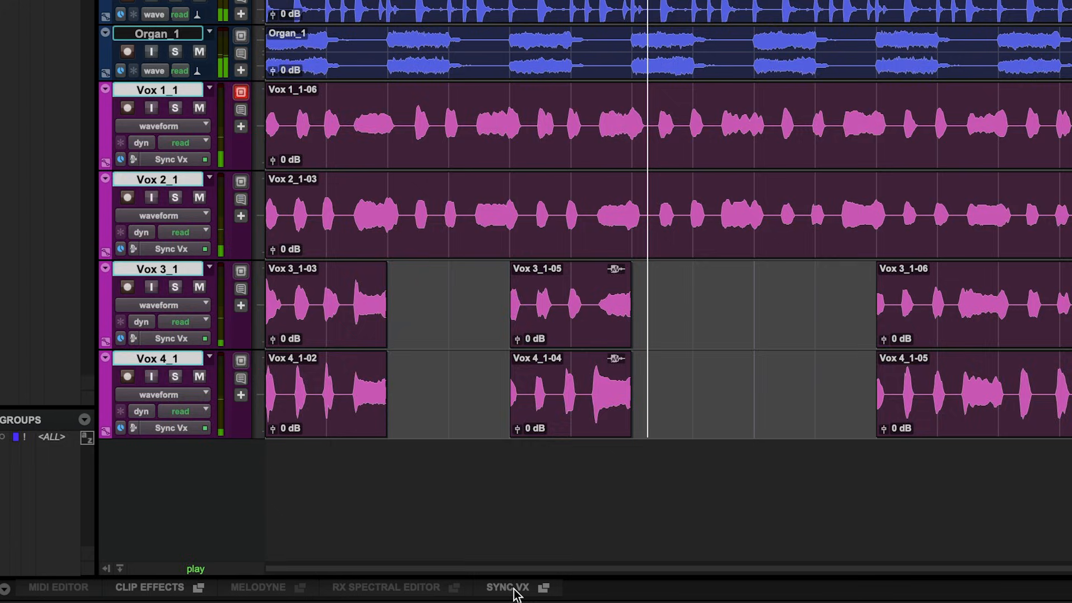
left_click(507, 586)
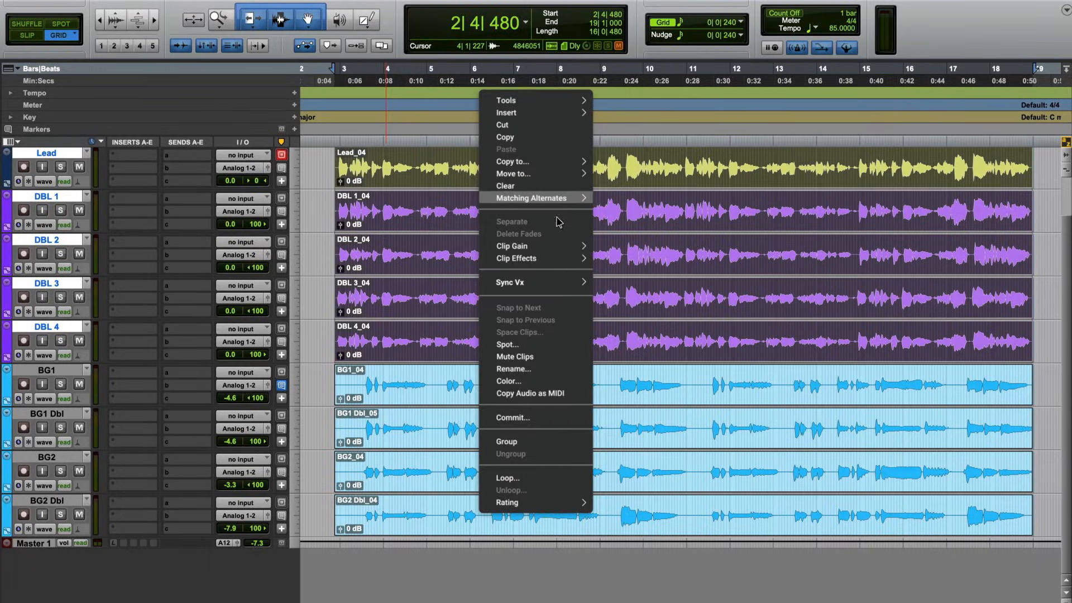
Load the lead and double clips into Sync Vx, make Lead the reference and bypass to hear the originals.
left_click(509, 282)
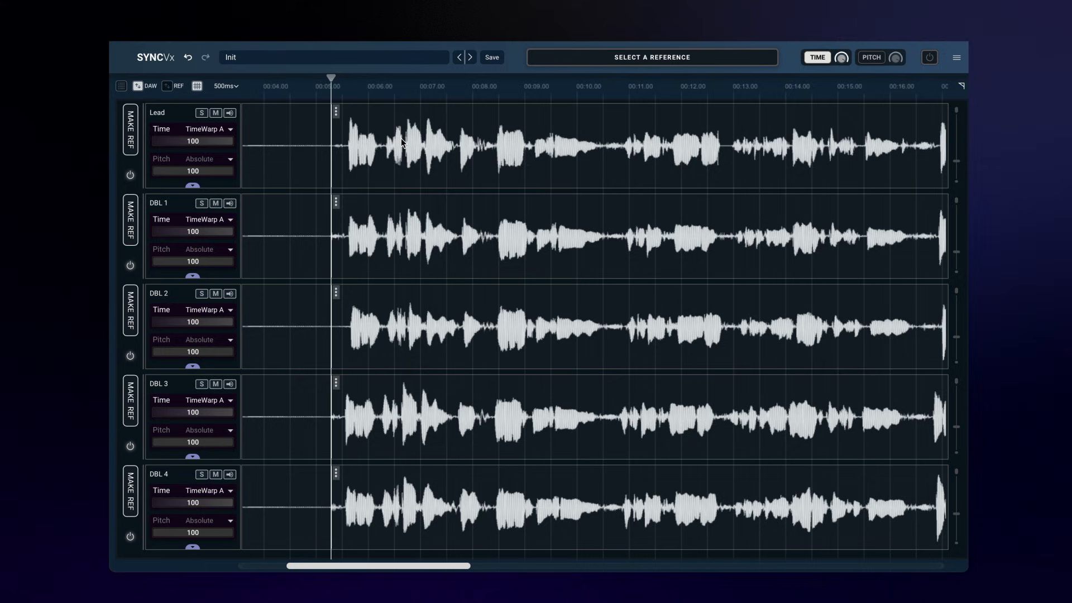
left_click(129, 129)
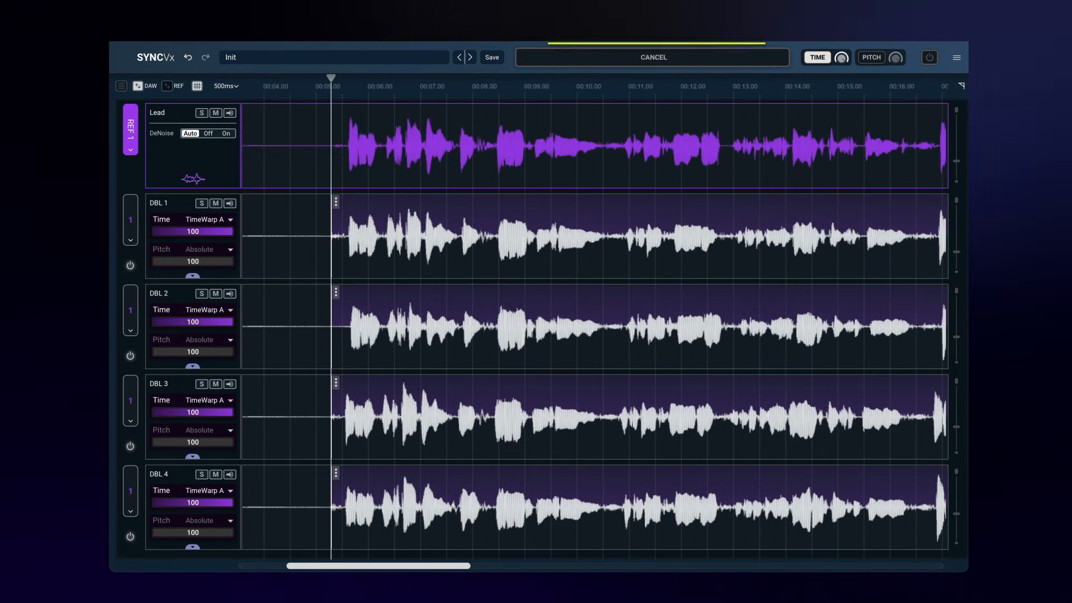
left_click(651, 56)
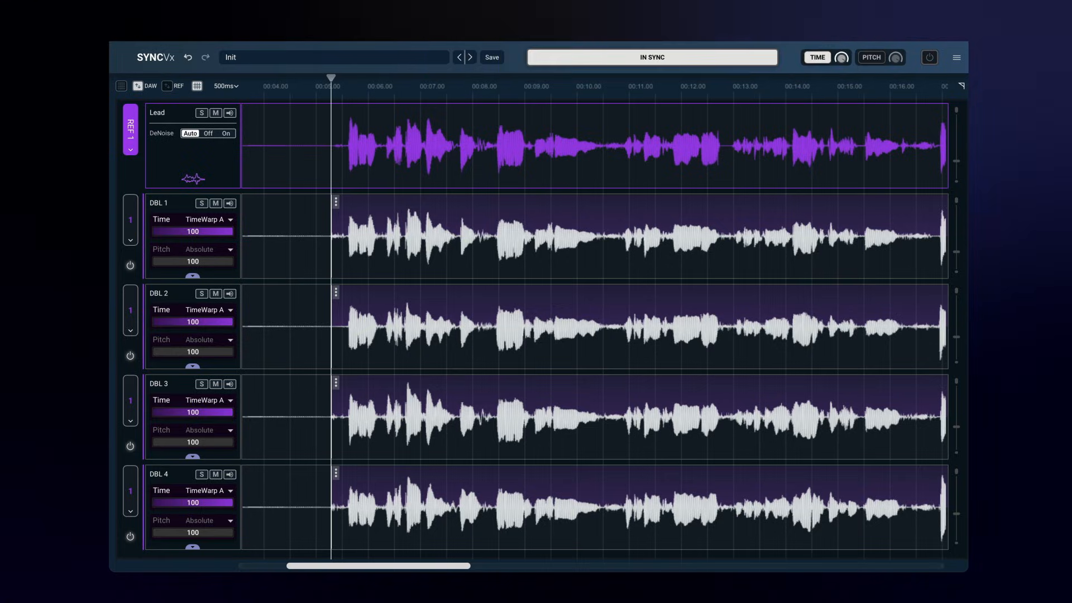
left_click(928, 57)
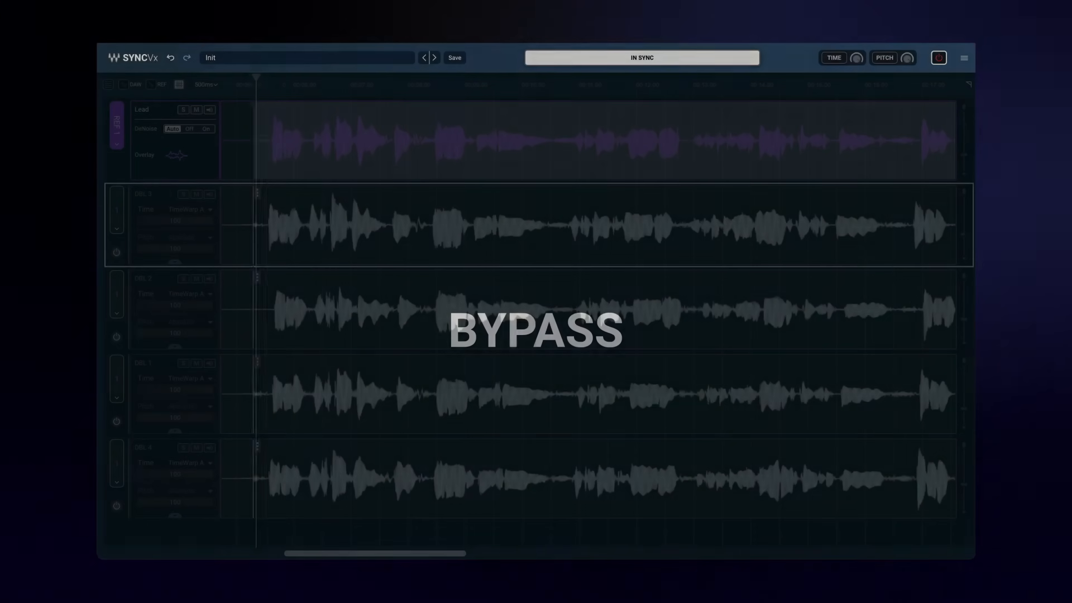
Turn the alignment back on and enable pitch alignment for the four doubles.
left_click(938, 57)
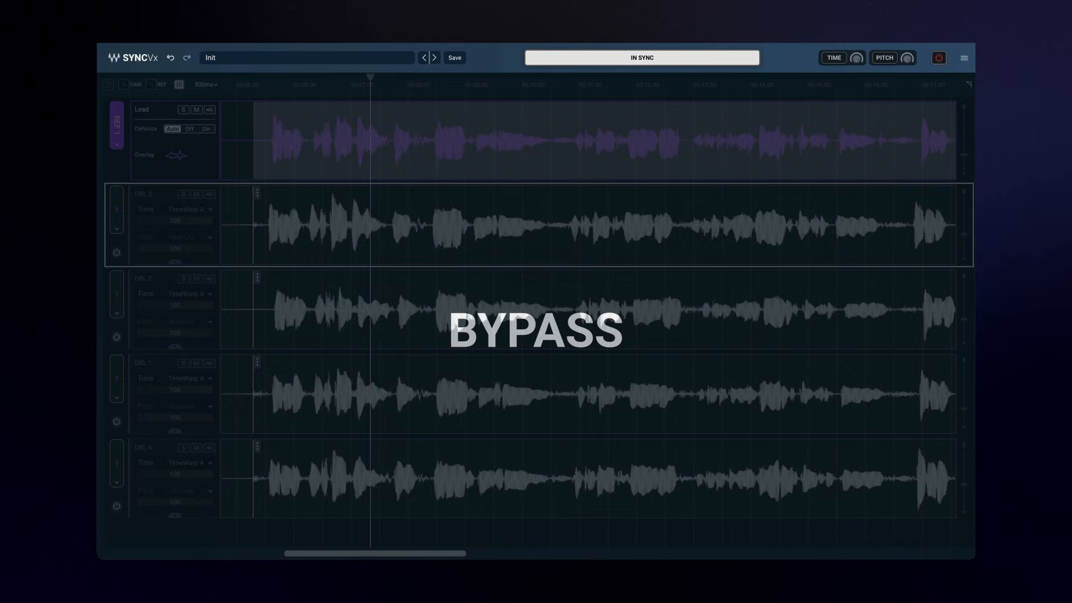
left_click(485, 85)
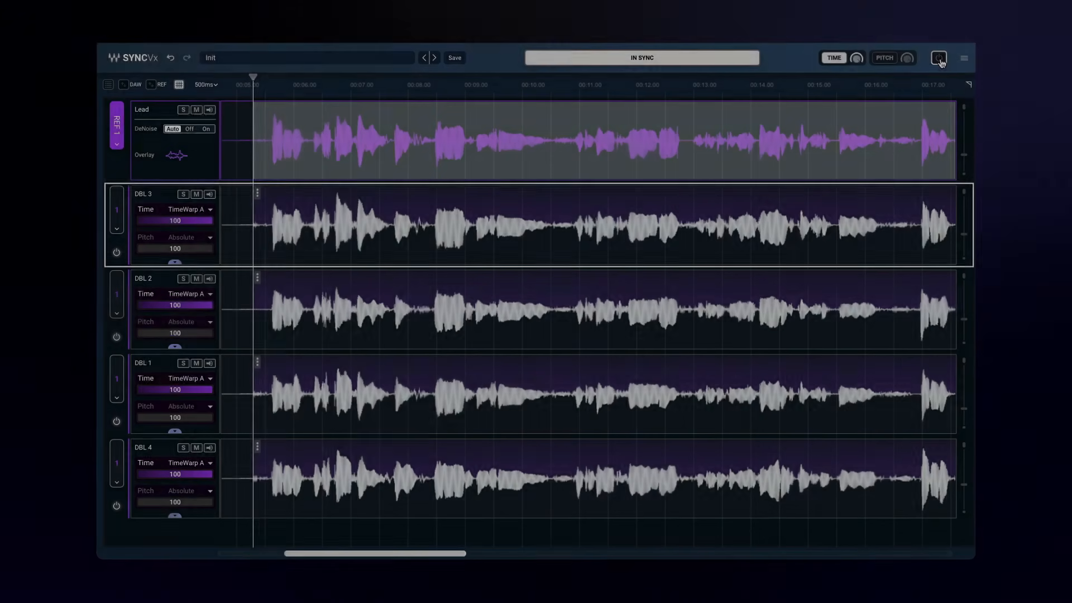
left_click(884, 57)
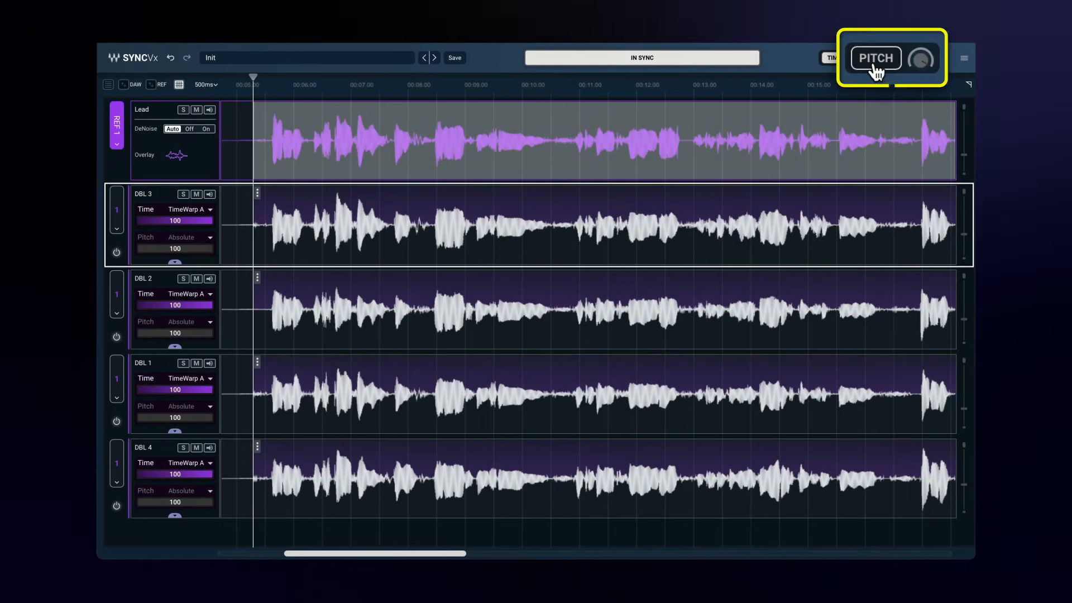
left_click(877, 57)
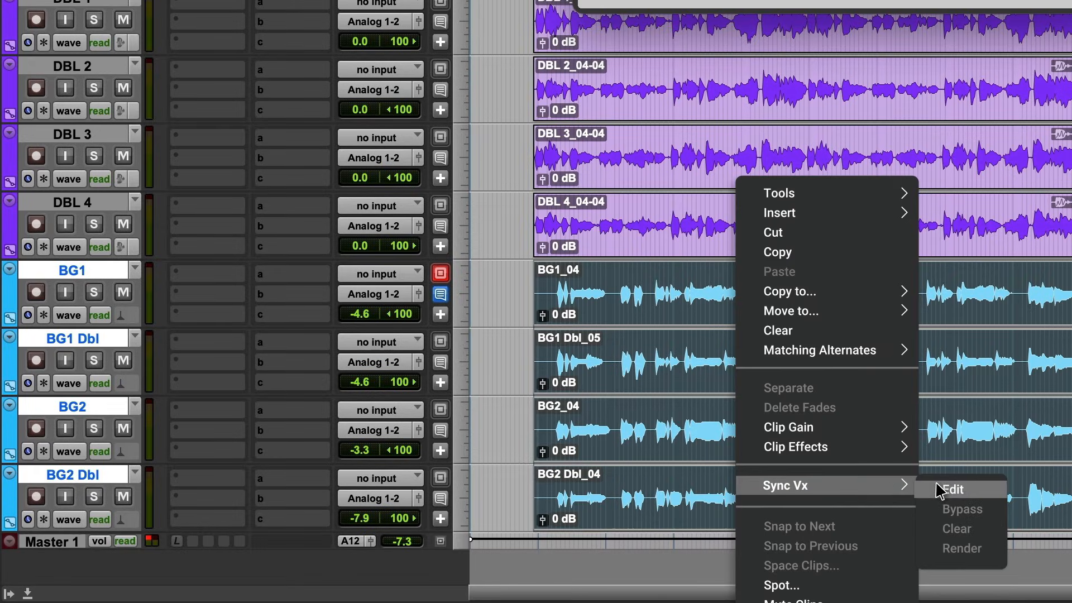
Load the background vocal clips into Sync Vx and make BG1 reference number 2.
left_click(952, 489)
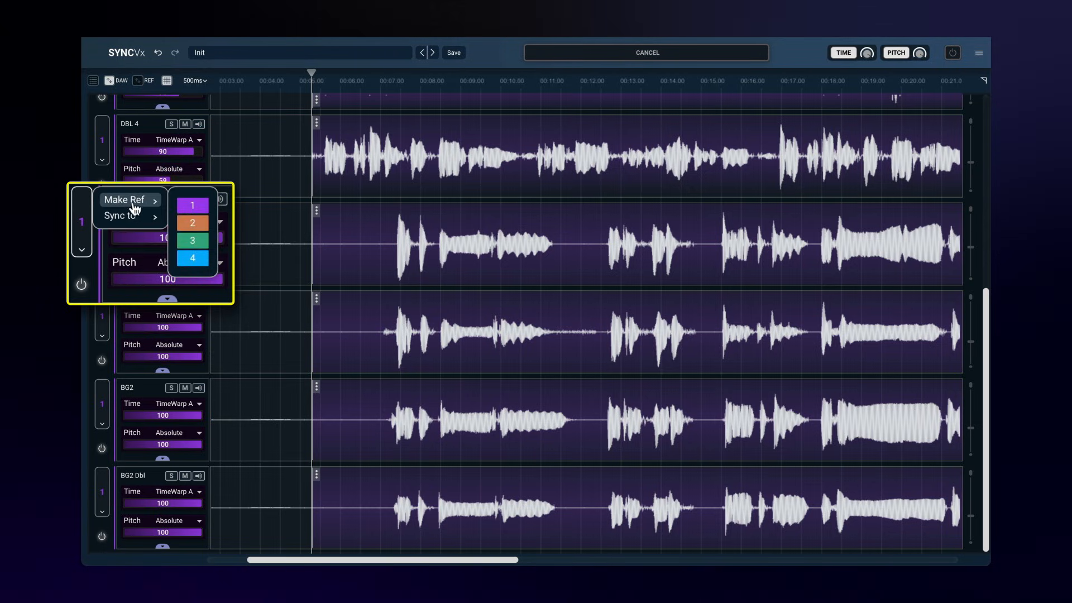
left_click(192, 223)
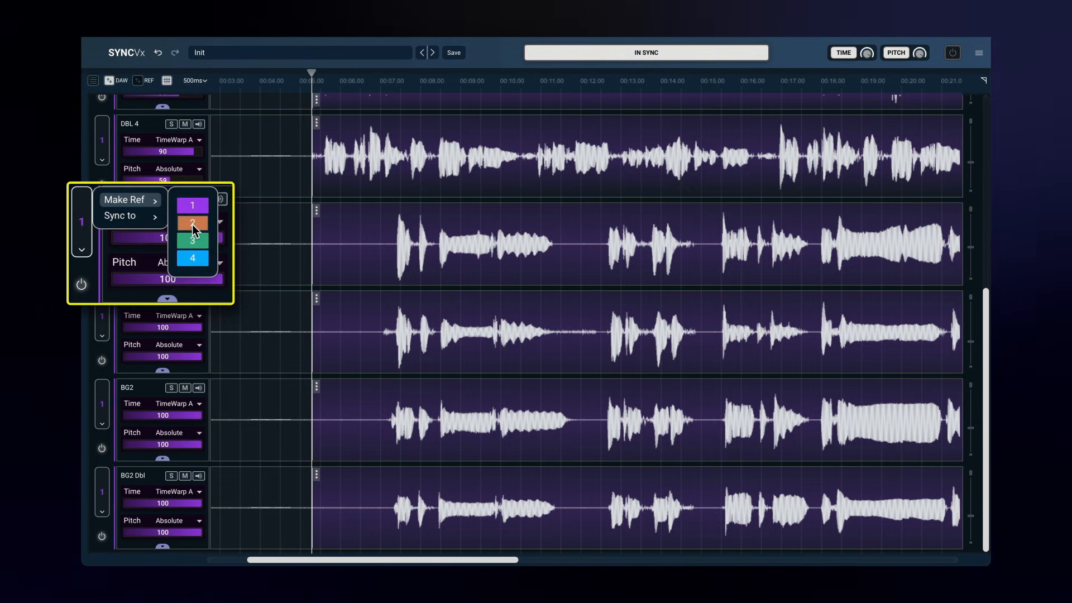
left_click(192, 224)
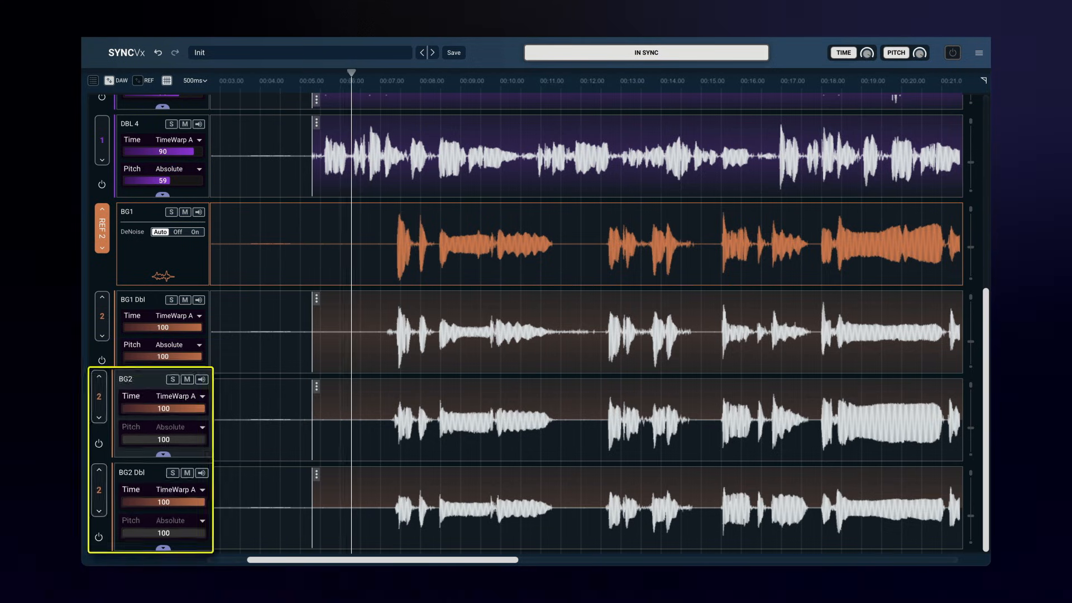
left_click(431, 80)
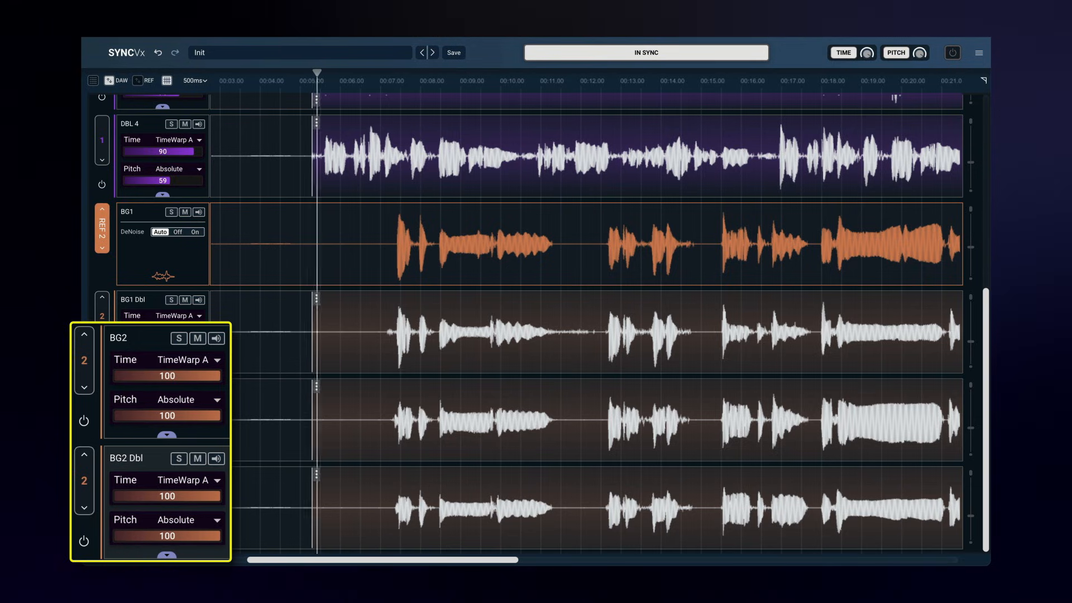
left_click(397, 80)
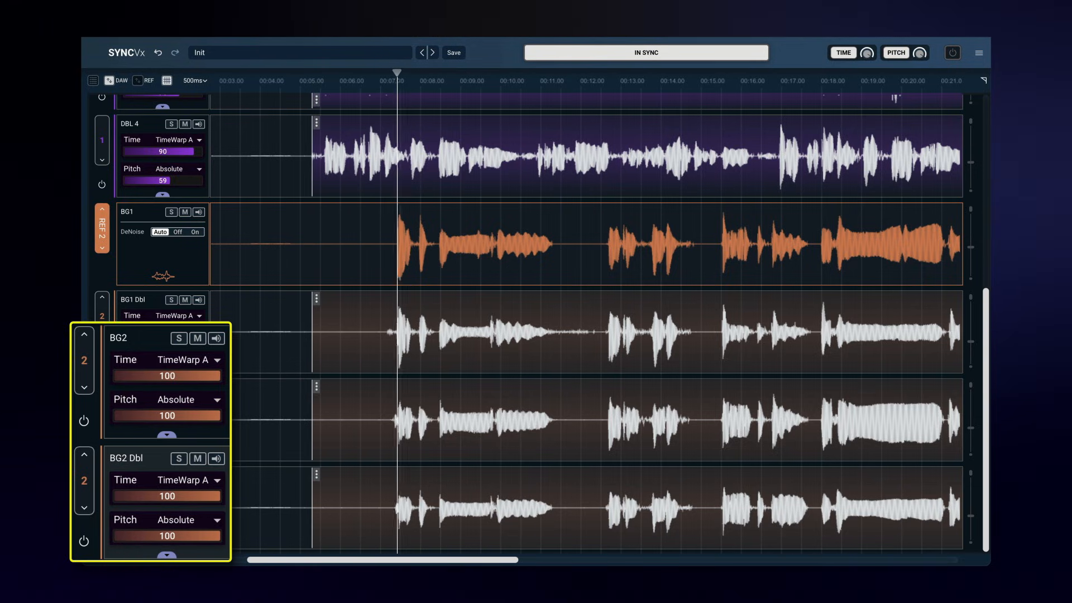
left_click(477, 81)
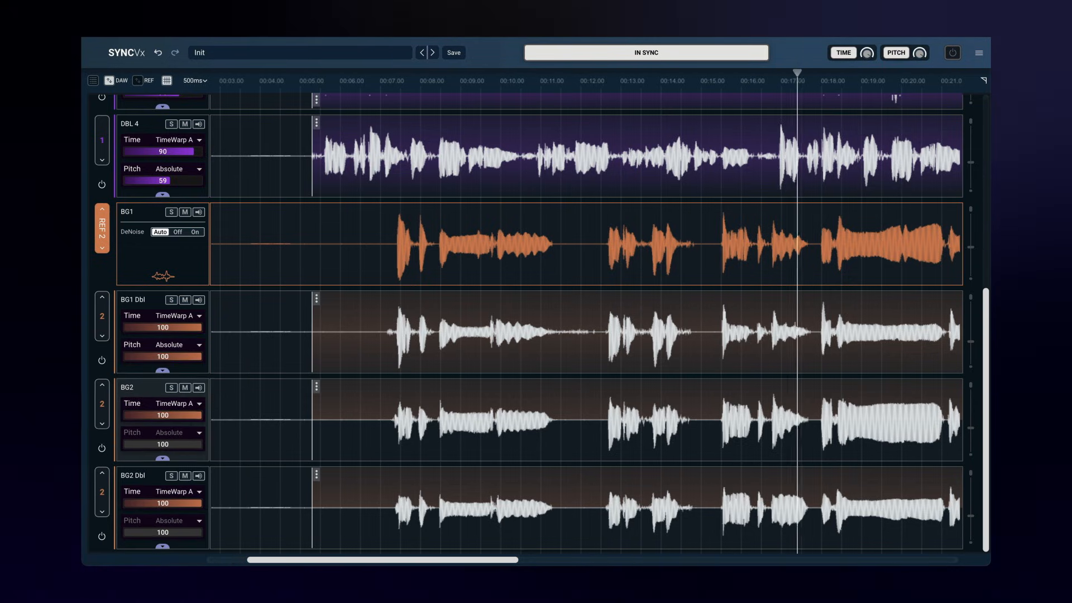
left_click(311, 80)
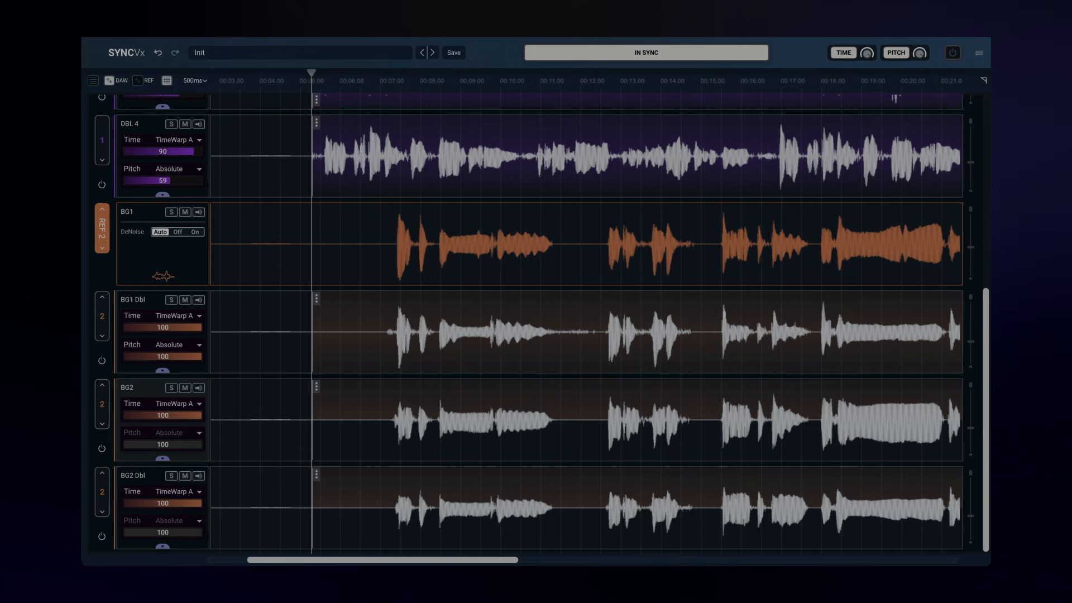
left_click(952, 53)
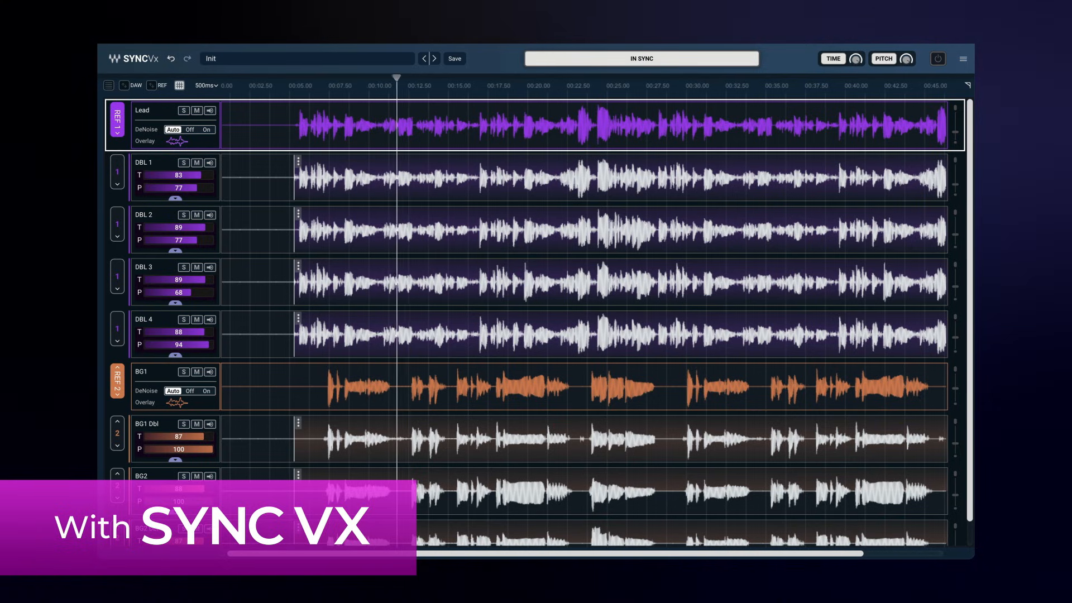
left_click(428, 86)
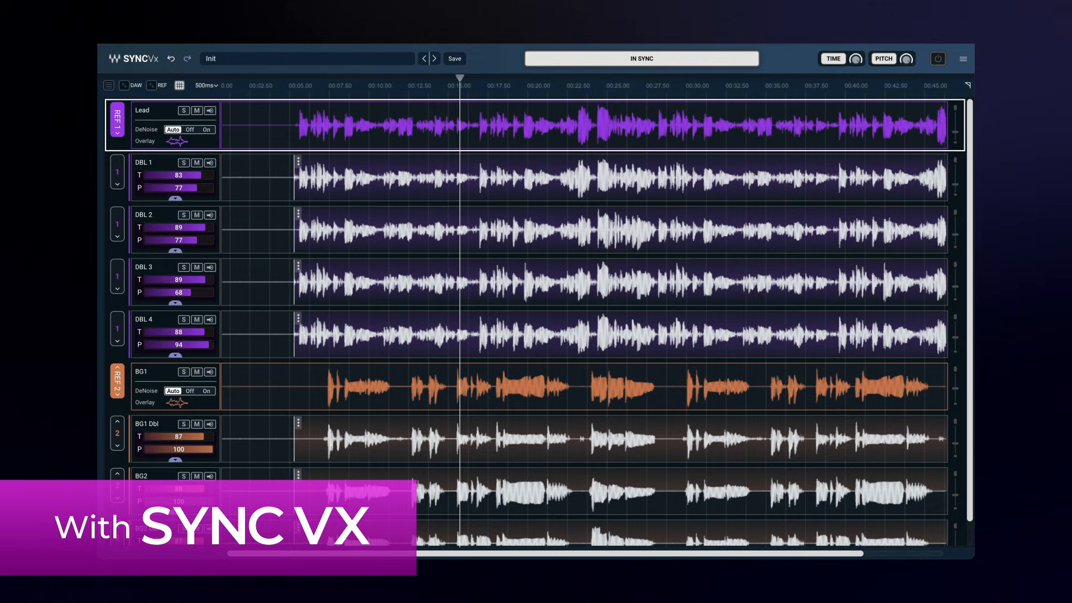
left_click(491, 77)
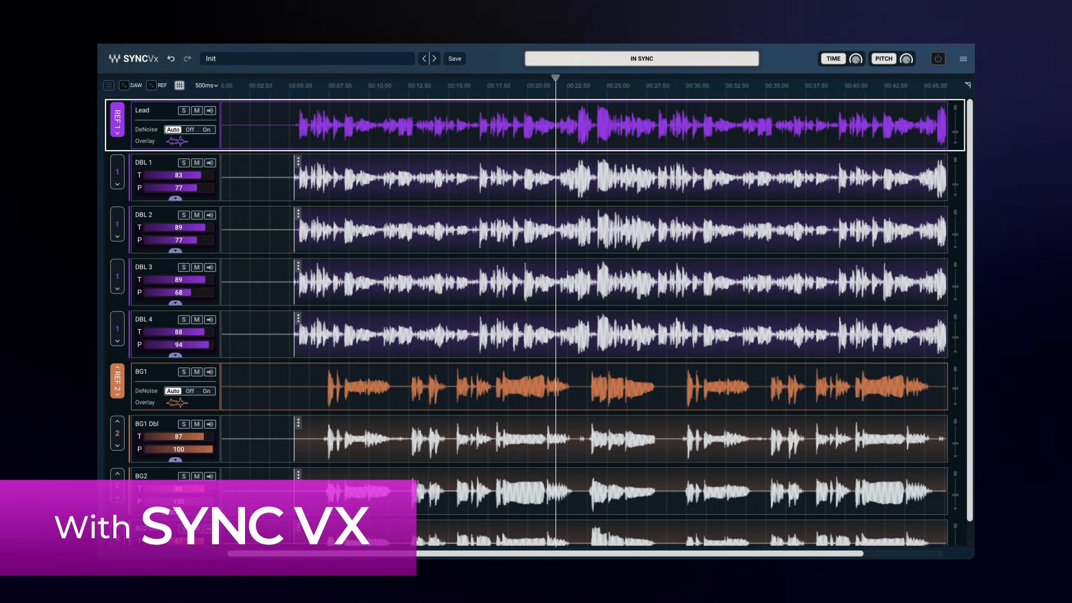
left_click(586, 86)
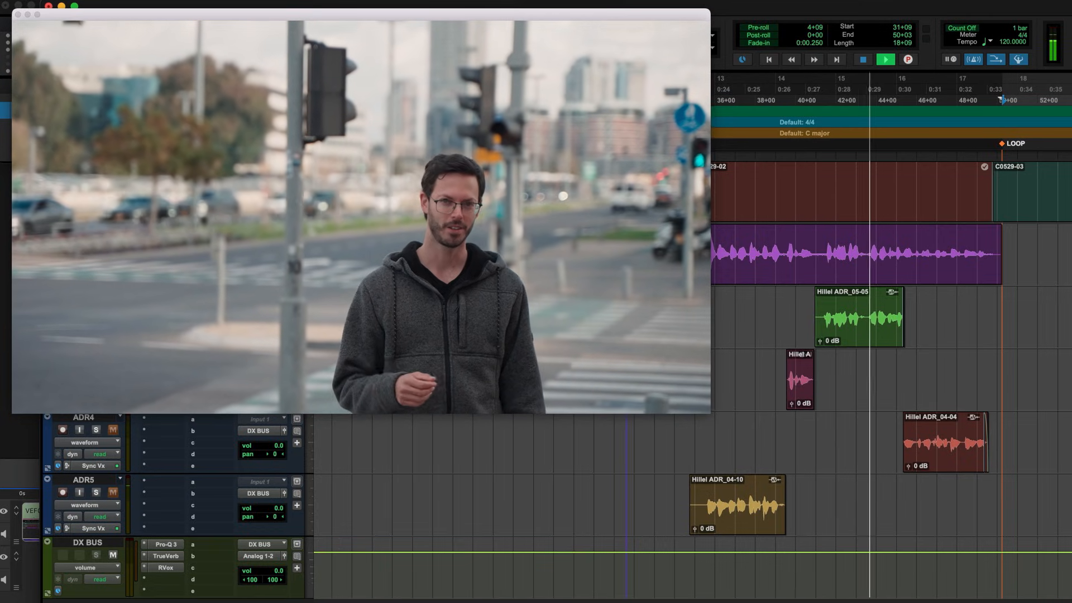
Play the ADR dialogue session against the picture.
left_click(884, 59)
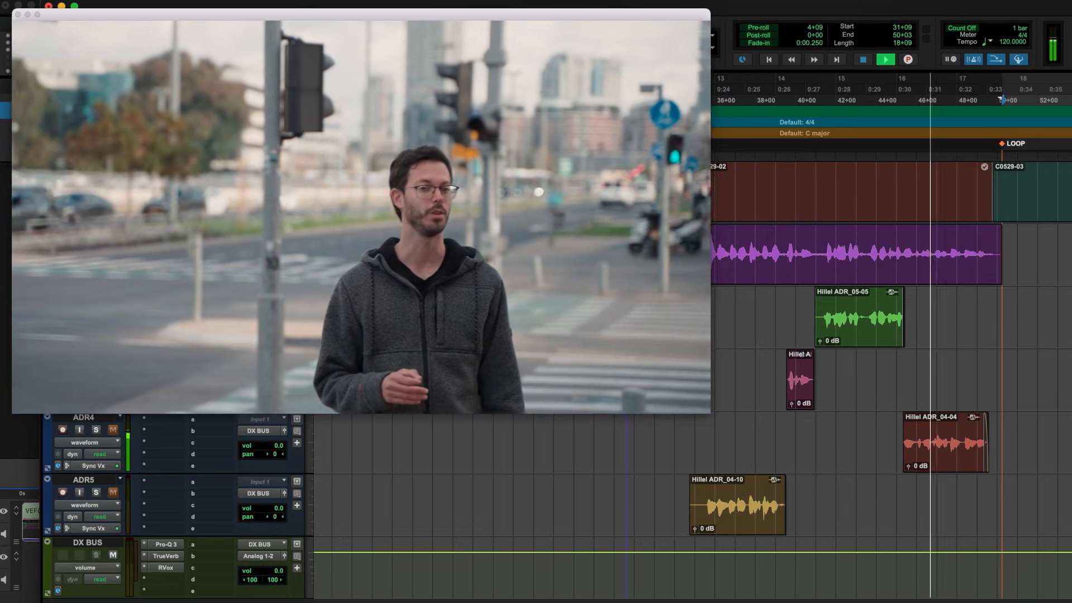